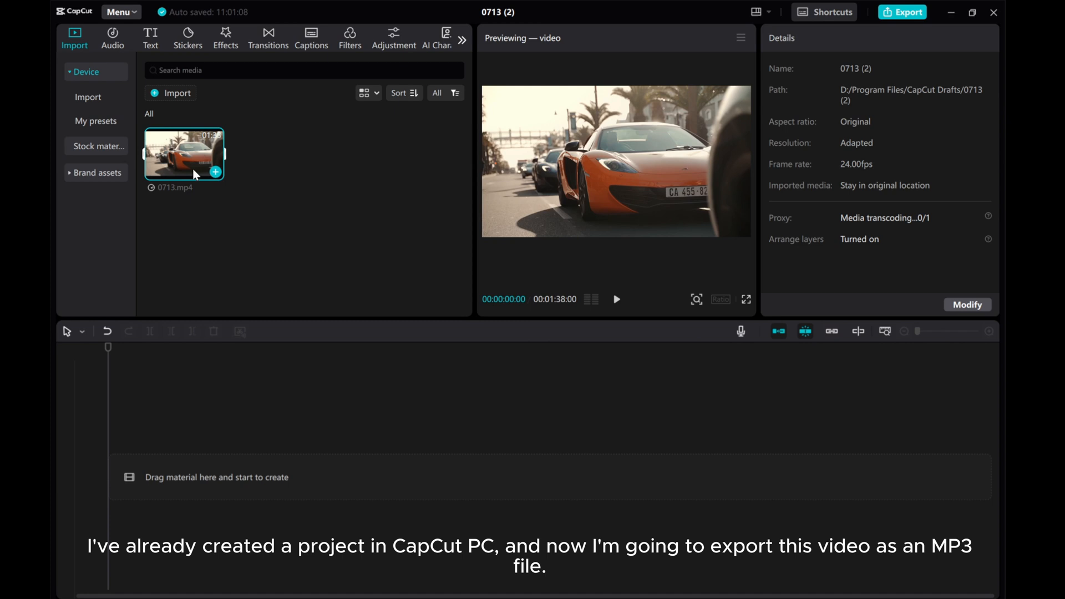
mouse_move(162, 167)
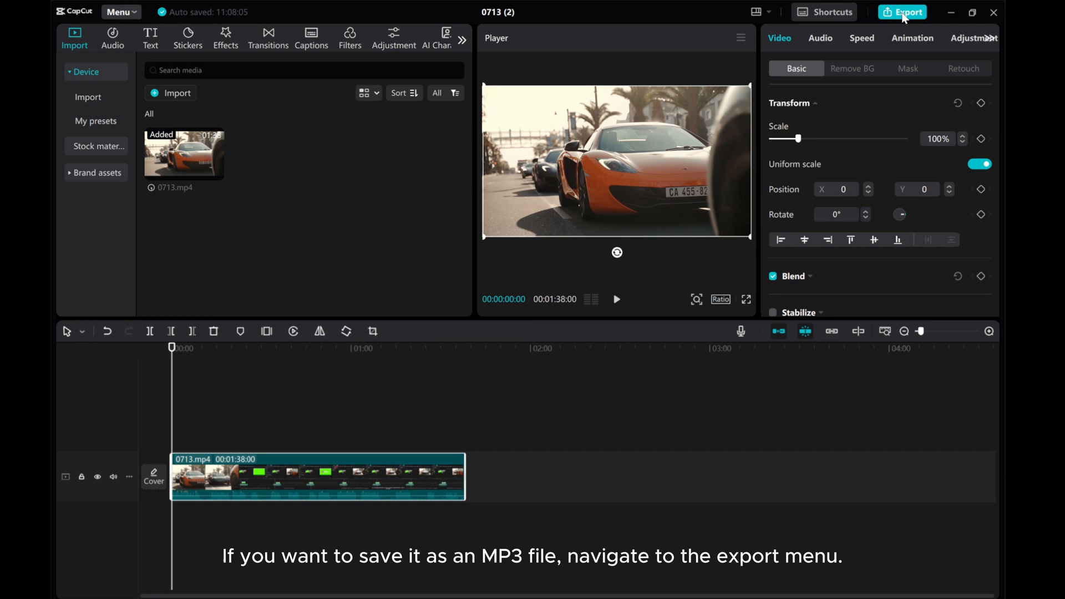
Bring up the export settings with 0713.mp4 on the timeline.
left_click(902, 11)
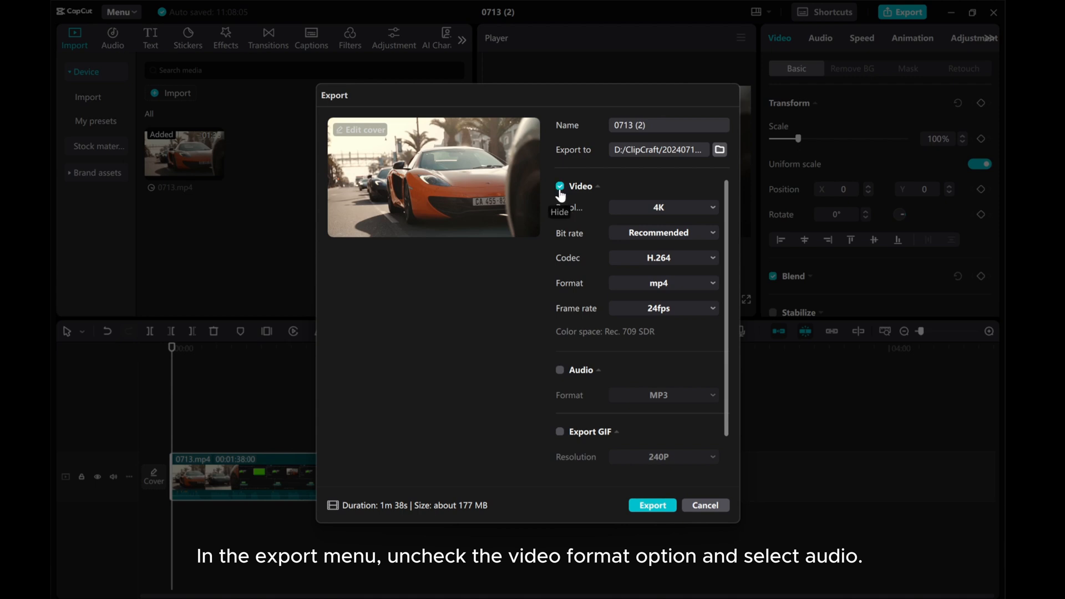
Disable video output and enable audio output so only sound is exported.
left_click(560, 186)
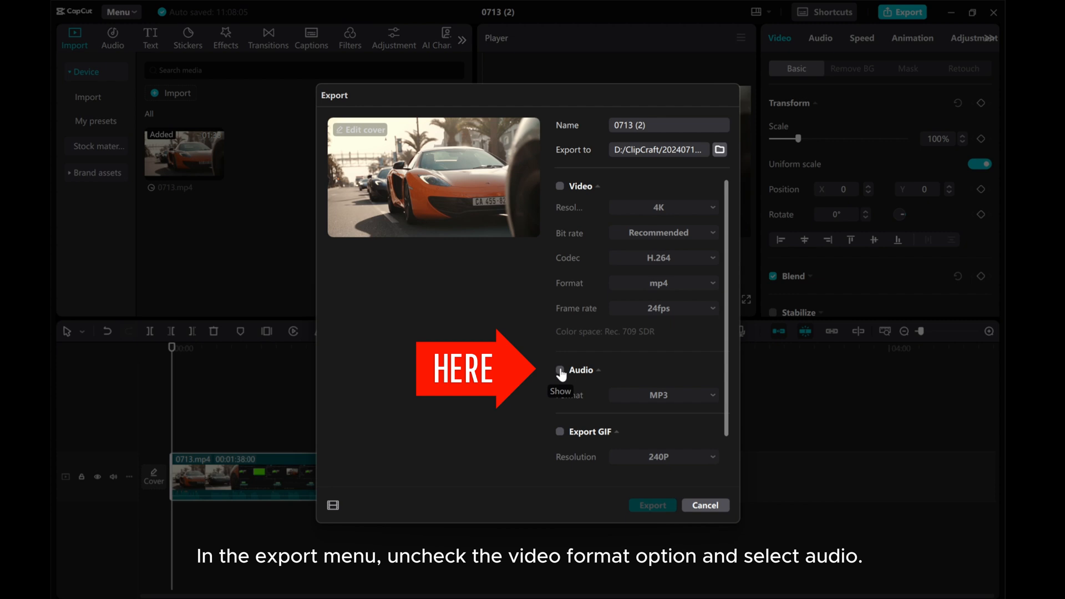
left_click(561, 370)
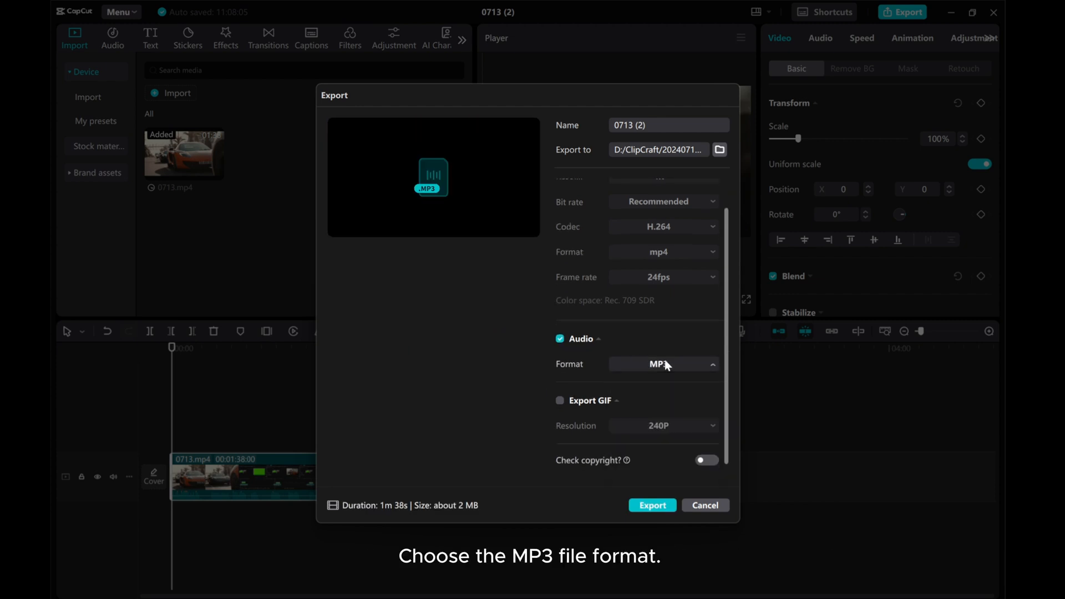
Keep MP3 format, pass the sound copyright check, and export the audio file.
left_click(663, 364)
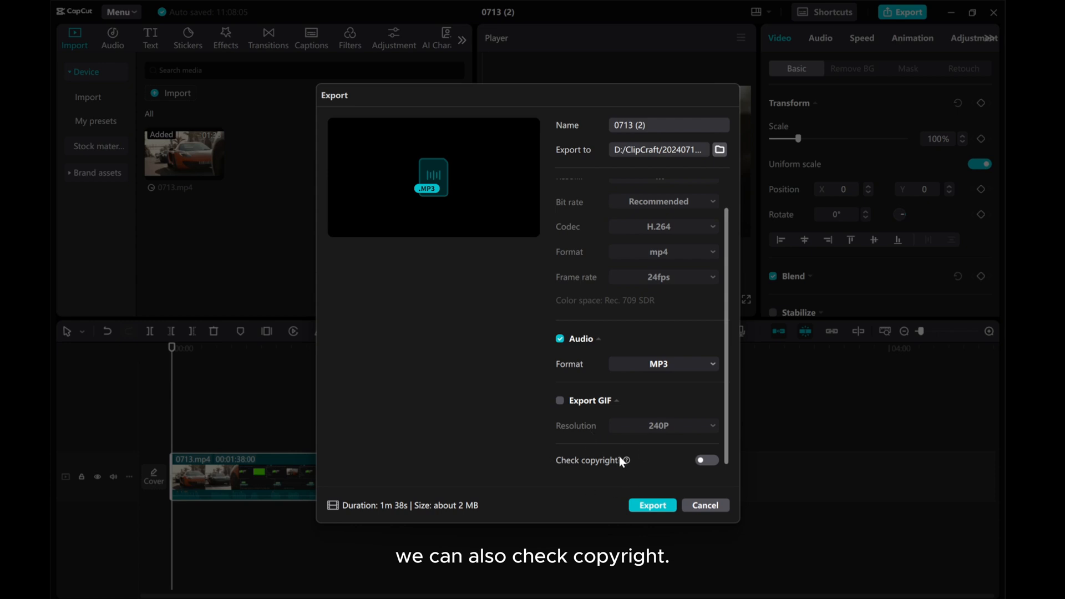
left_click(707, 460)
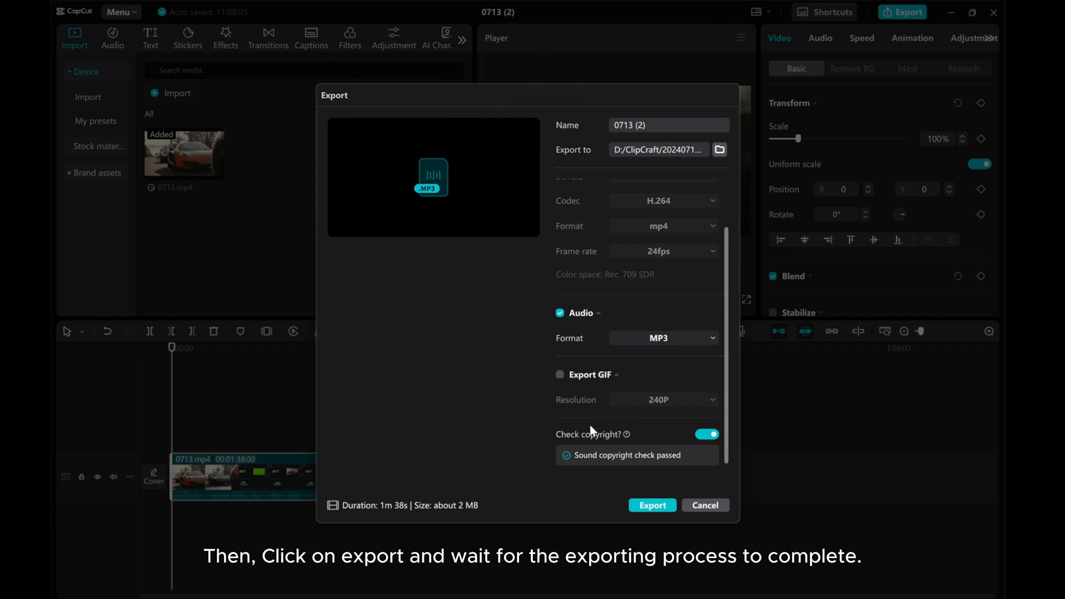
left_click(652, 505)
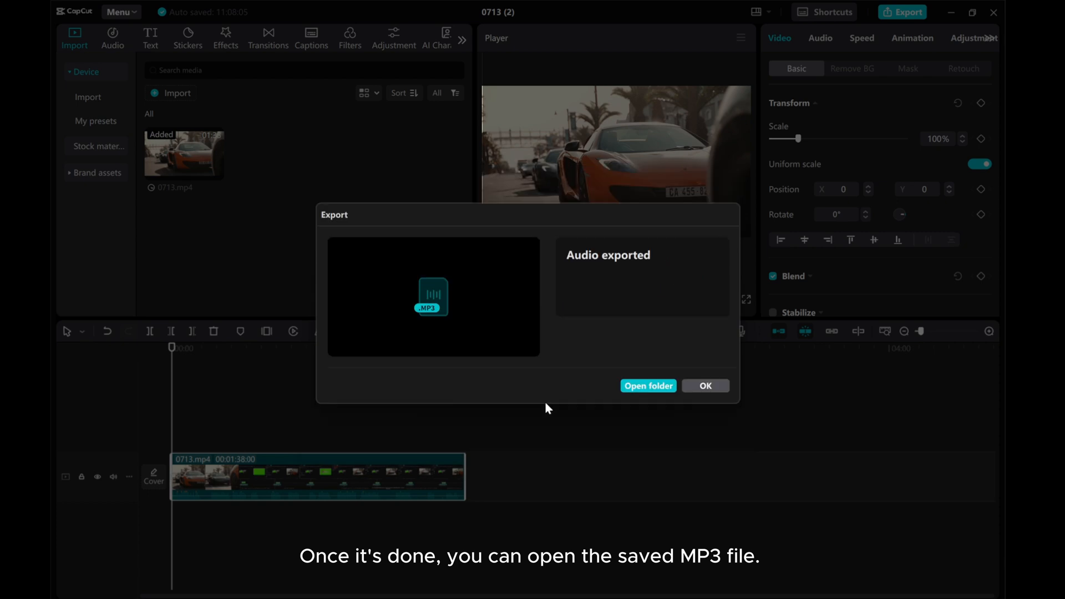
mouse_move(647, 386)
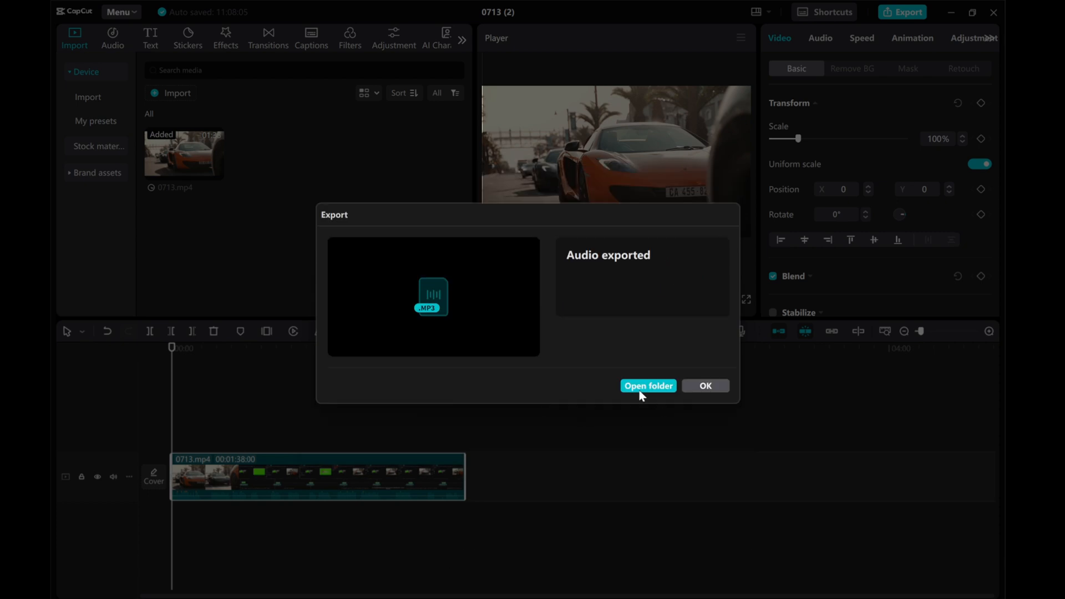